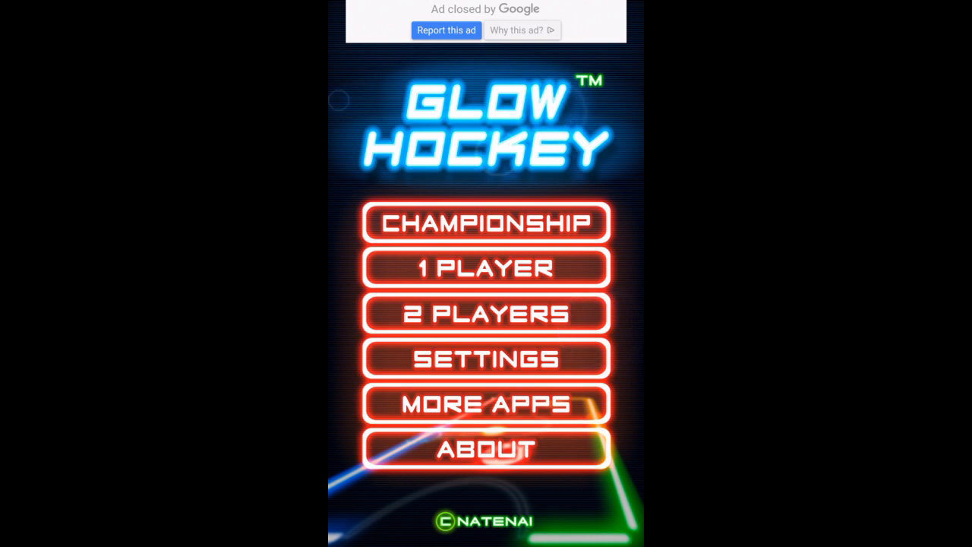
Step: Start a one-player match against the computer from the main menu
click(486, 267)
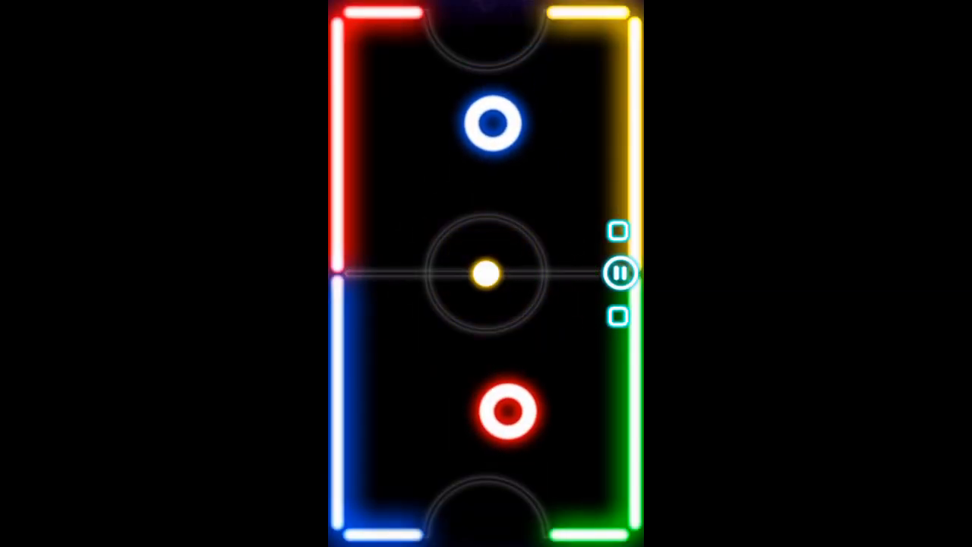
Step: Pause the match in progress to show the music, sound and vibrate options
click(619, 274)
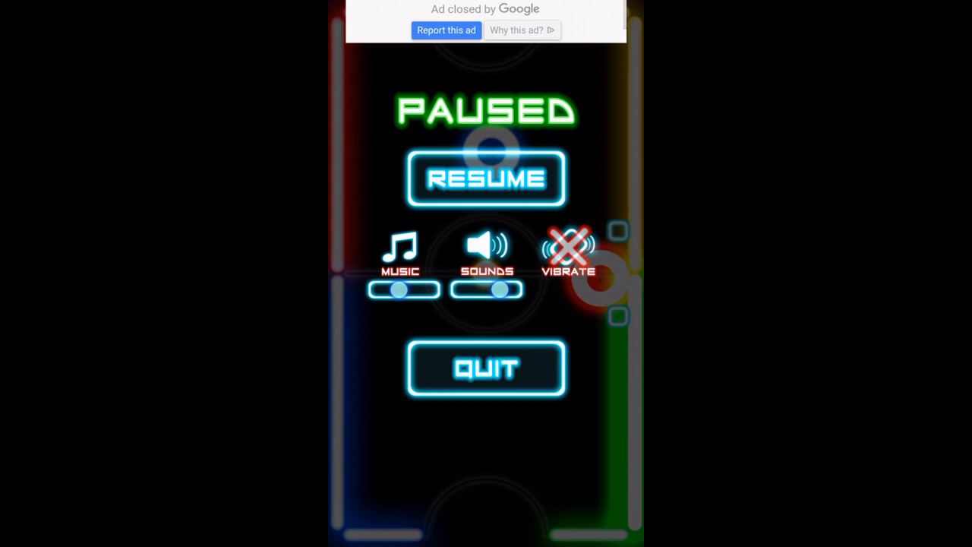
drag(401, 288, 425, 289)
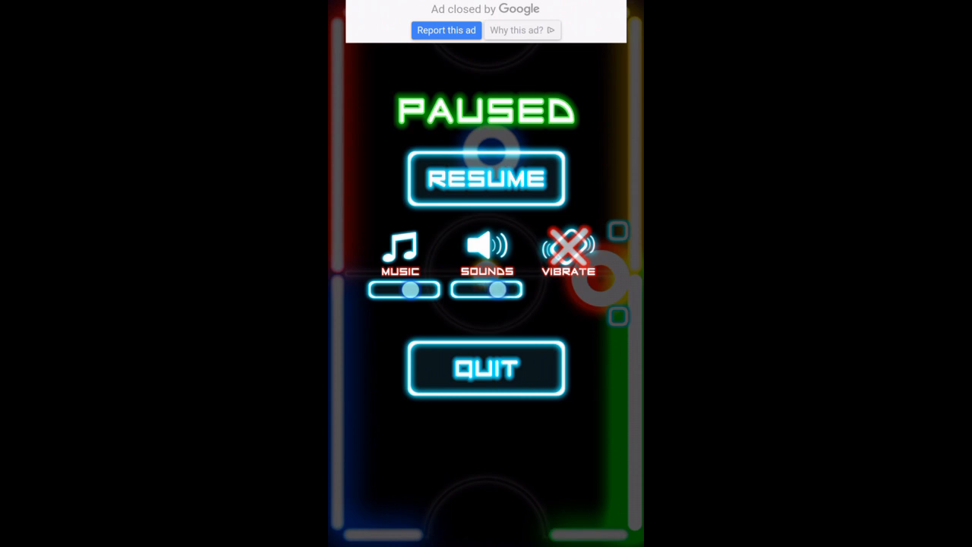
click(486, 178)
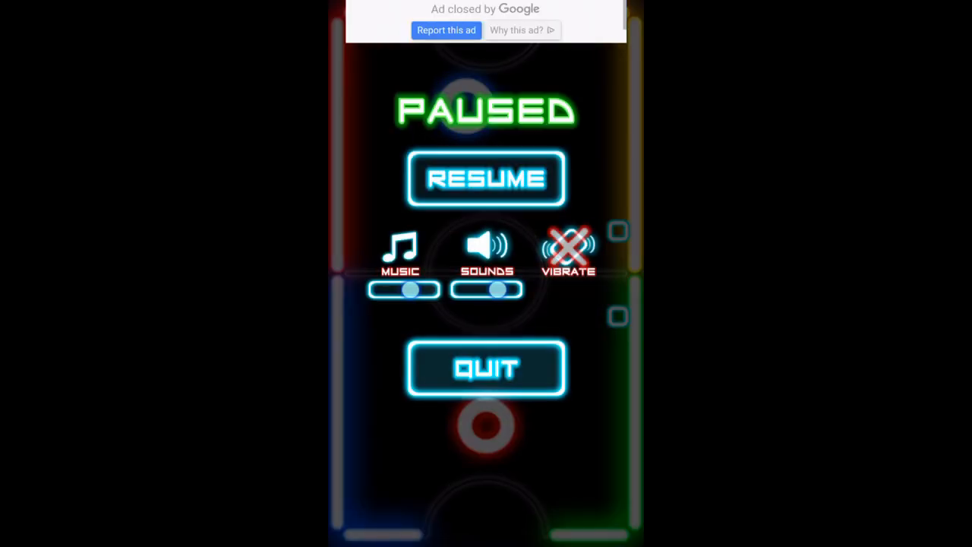
Step: Quit the current match and start a new one-player match from the main menu
click(486, 369)
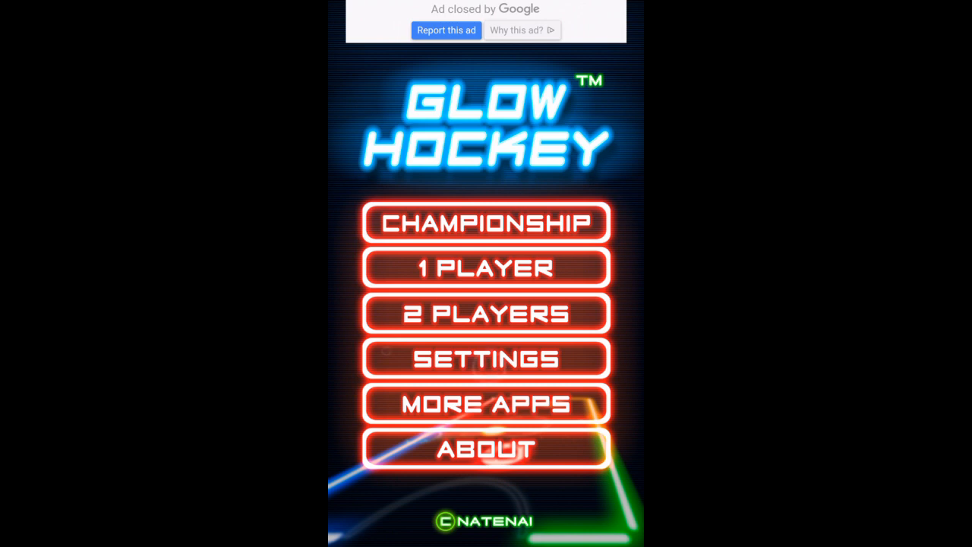
click(486, 267)
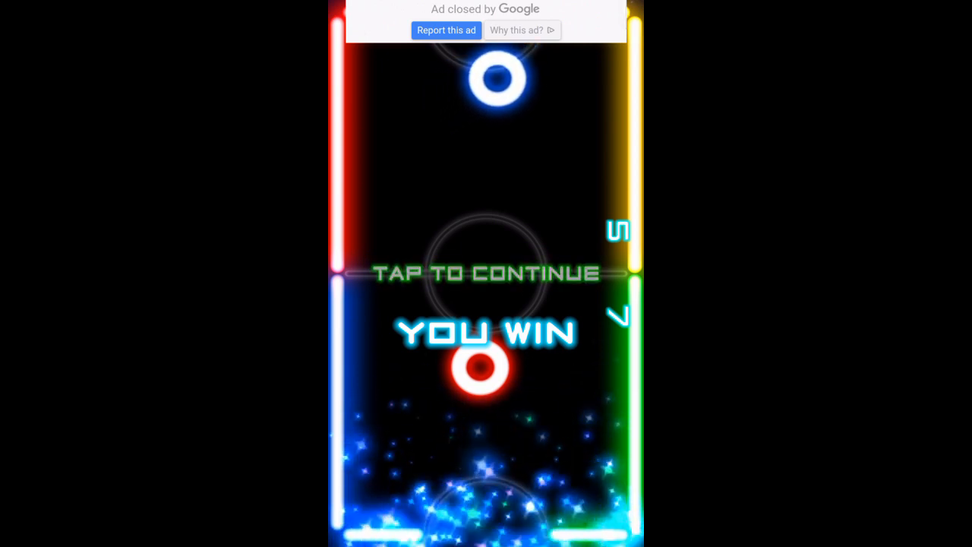
Step: Continue past the YOU WIN screen into the next match
click(486, 273)
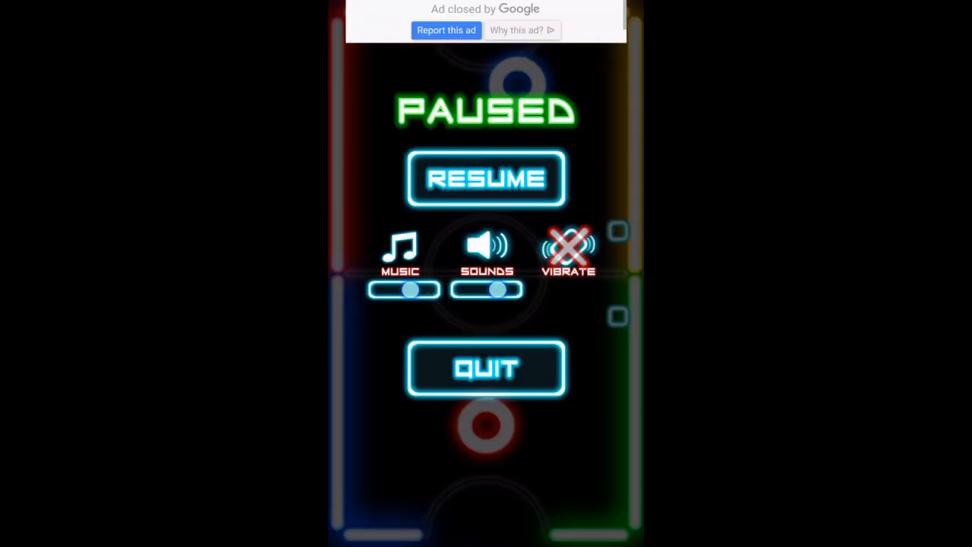
Step: Quit the paused match and start a new one-player match on HARD difficulty
click(486, 367)
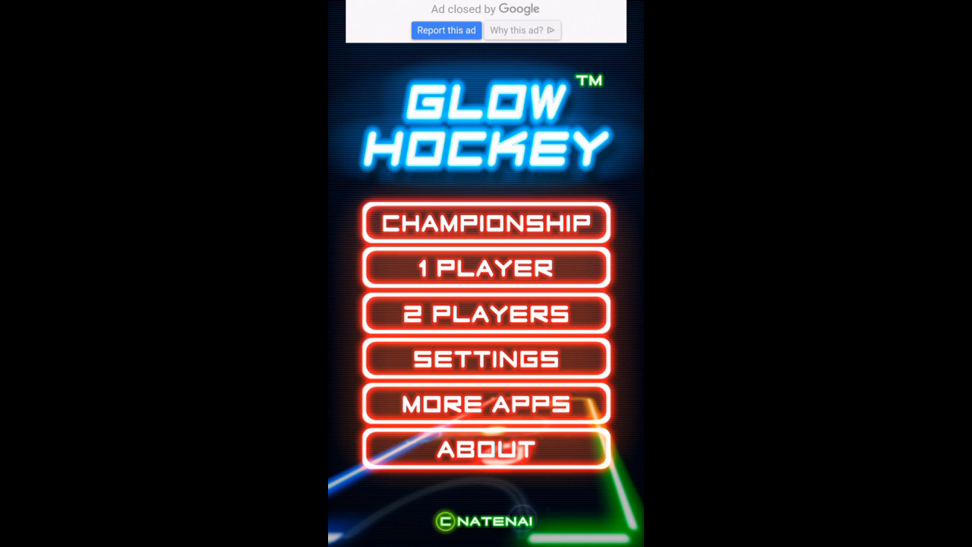
click(486, 268)
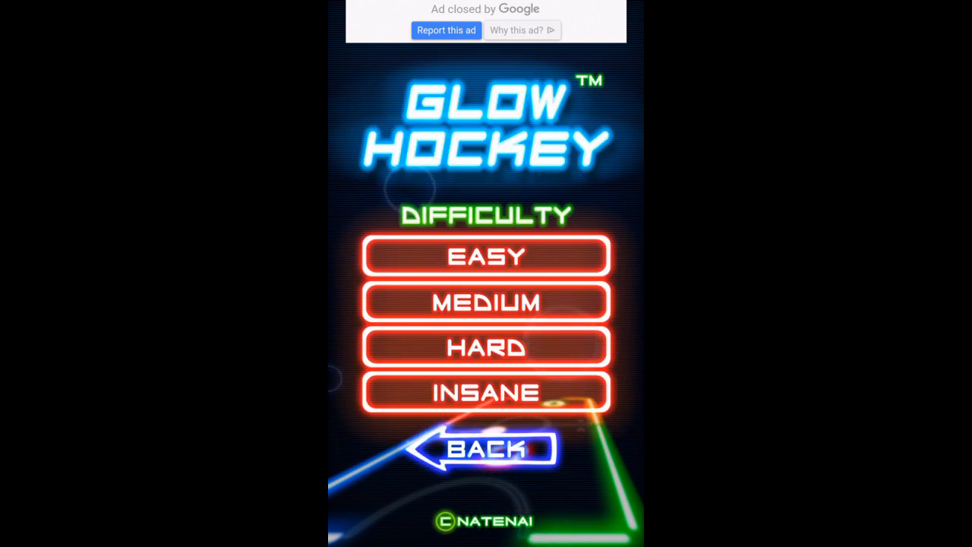
click(486, 255)
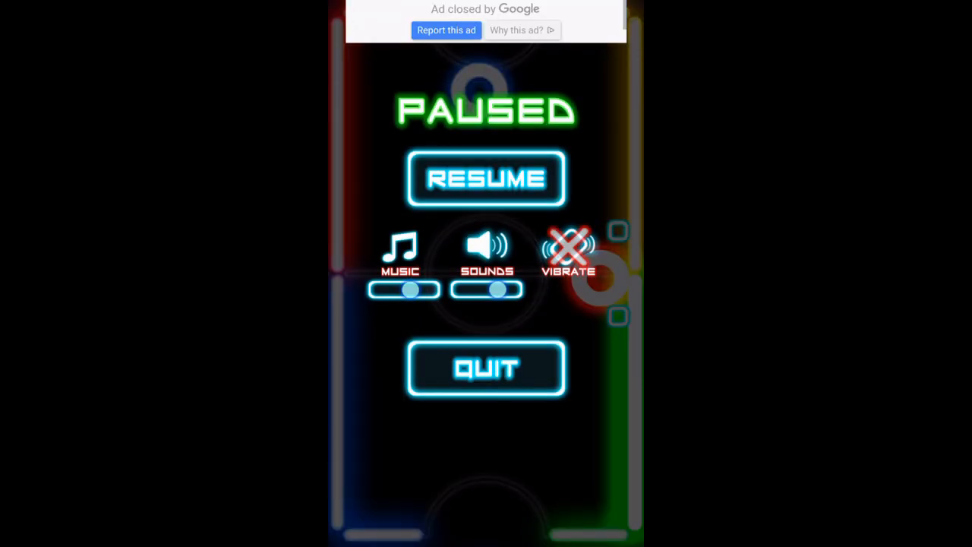
Step: Resume the paused match and keep playing against the computer
click(486, 177)
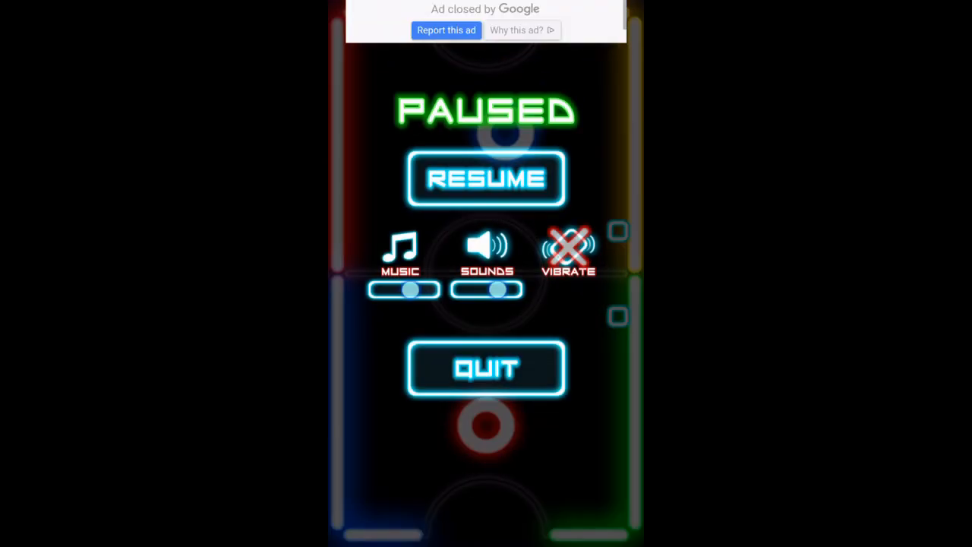
Step: Quit to the main menu and start a fresh match with paddles at opening positions
click(486, 367)
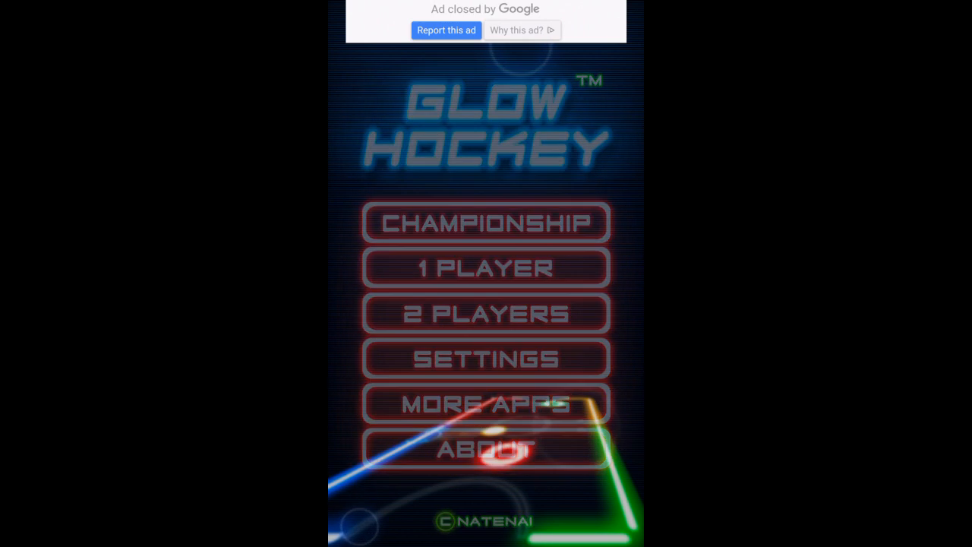
click(486, 267)
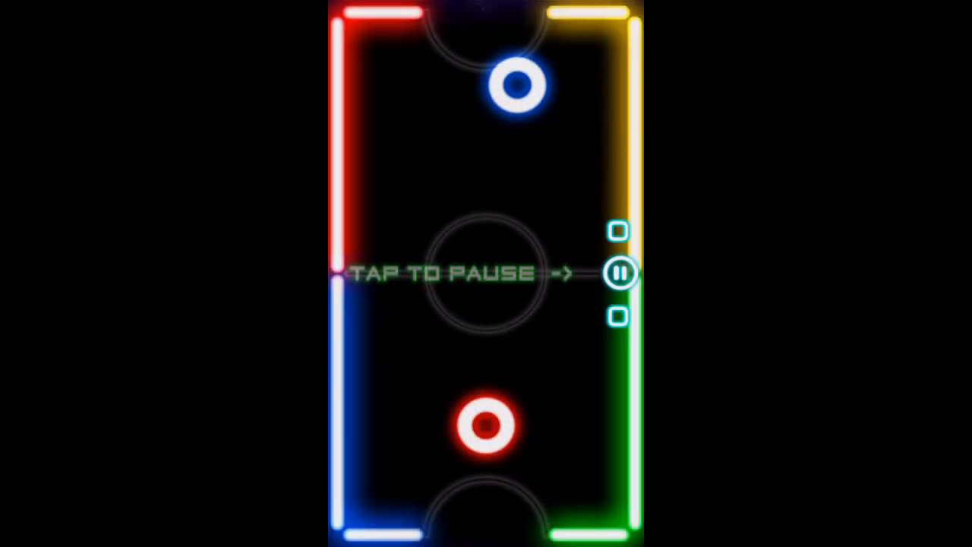